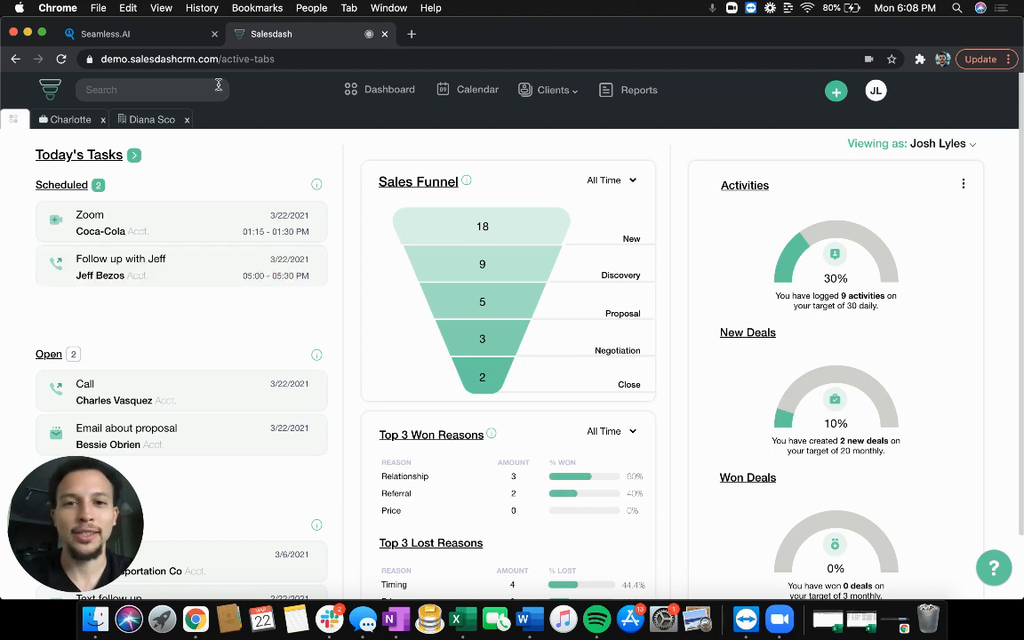
Switch from the Salesdash dashboard to the Seamless.AI contact search tab.
{"action": "left_click", "coordinate": [133, 34]}
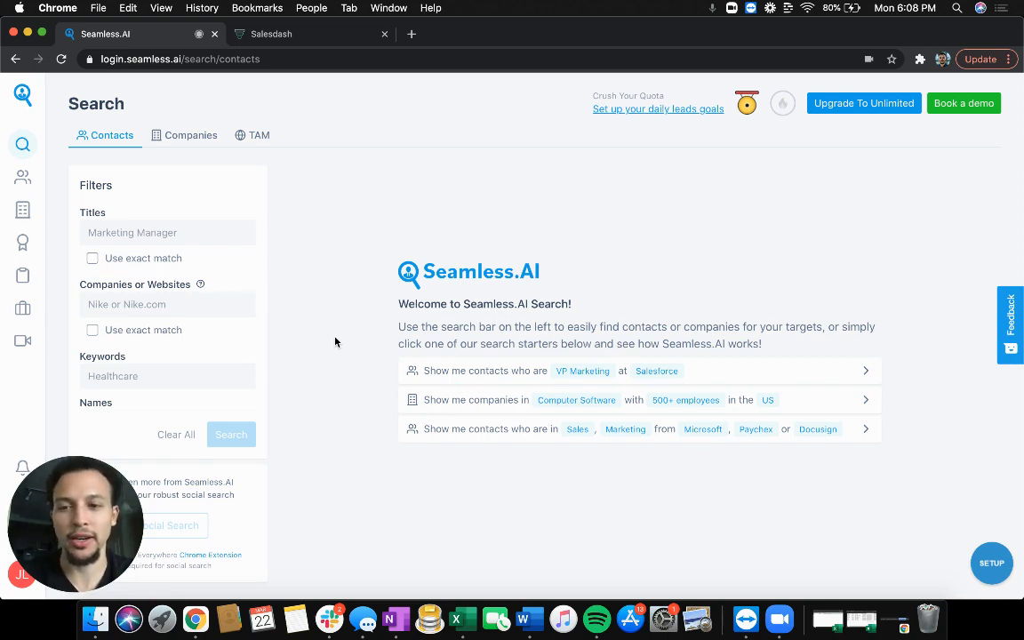
Search companies filtered to Automotive industry with 11–50 and 51–200 employees.
{"action": "left_click", "coordinate": [190, 134]}
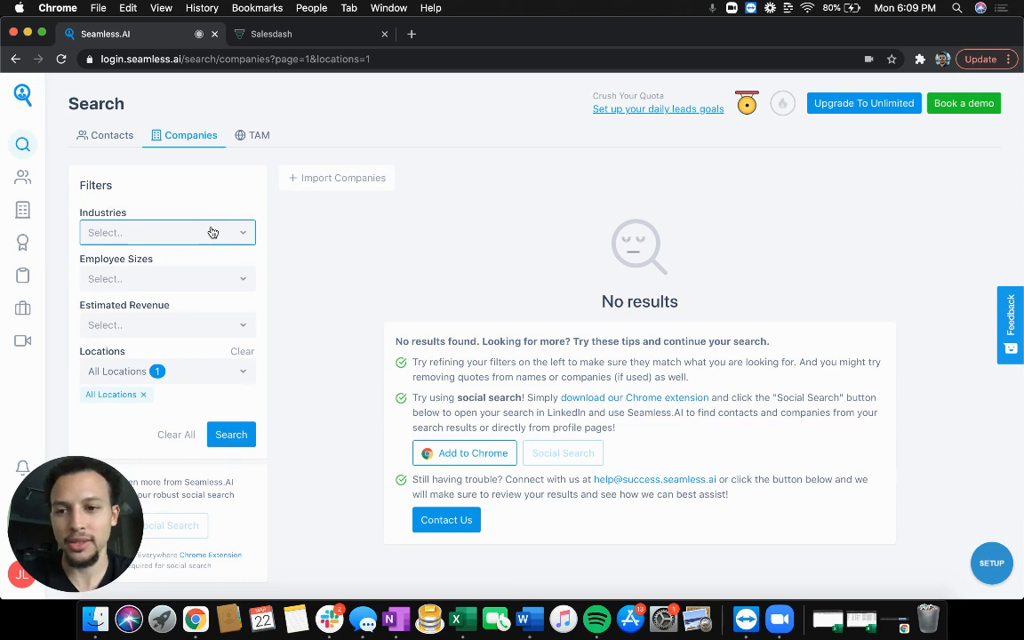
{"action": "left_click", "coordinate": [134, 389]}
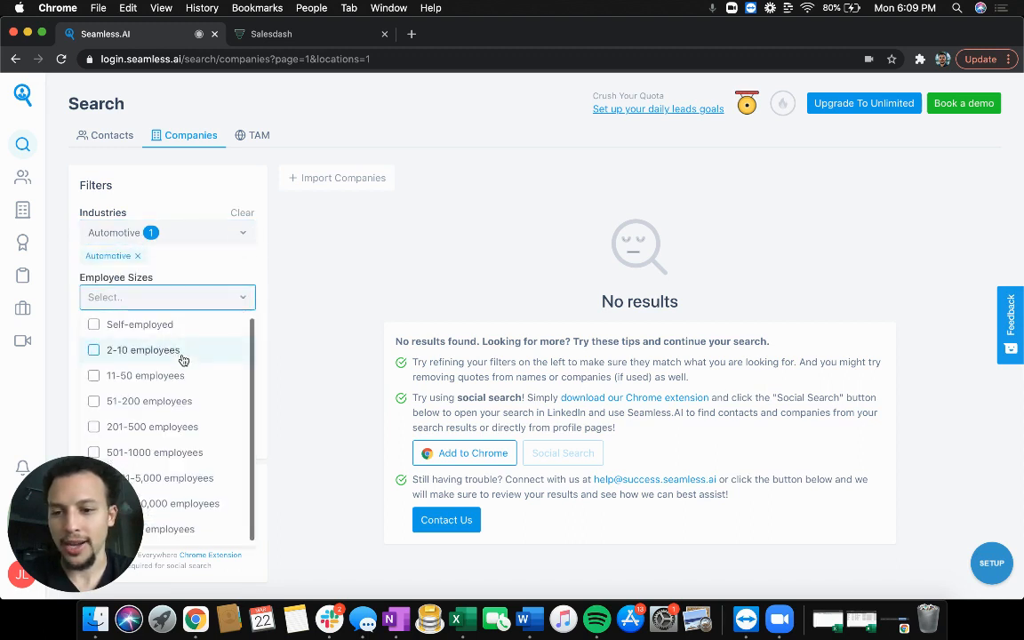
{"action": "scroll", "scroll_direction": "down", "scroll_amount": 3}
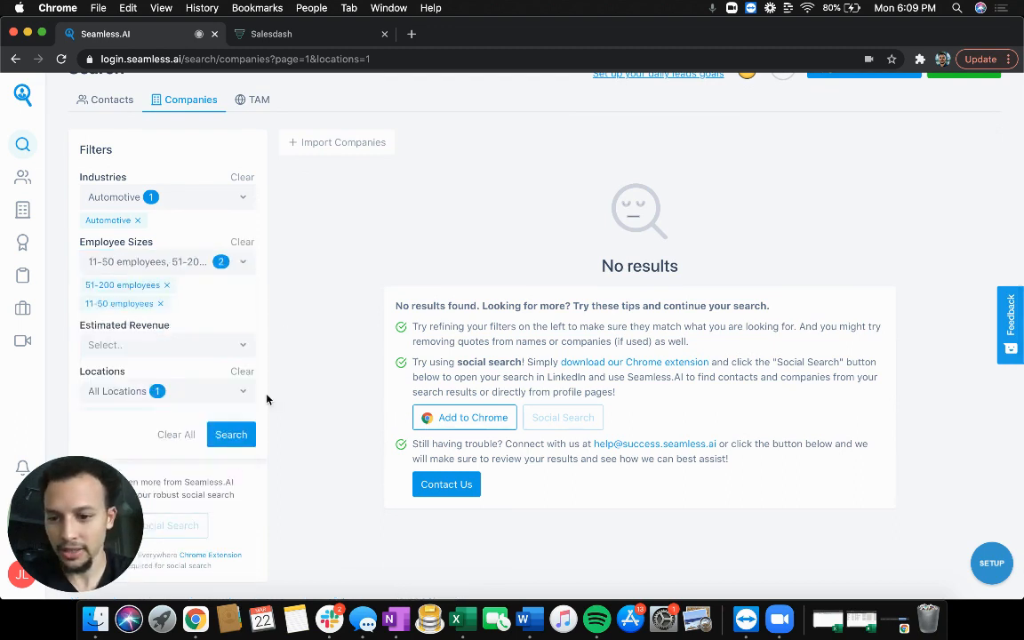
{"action": "left_click", "coordinate": [230, 434]}
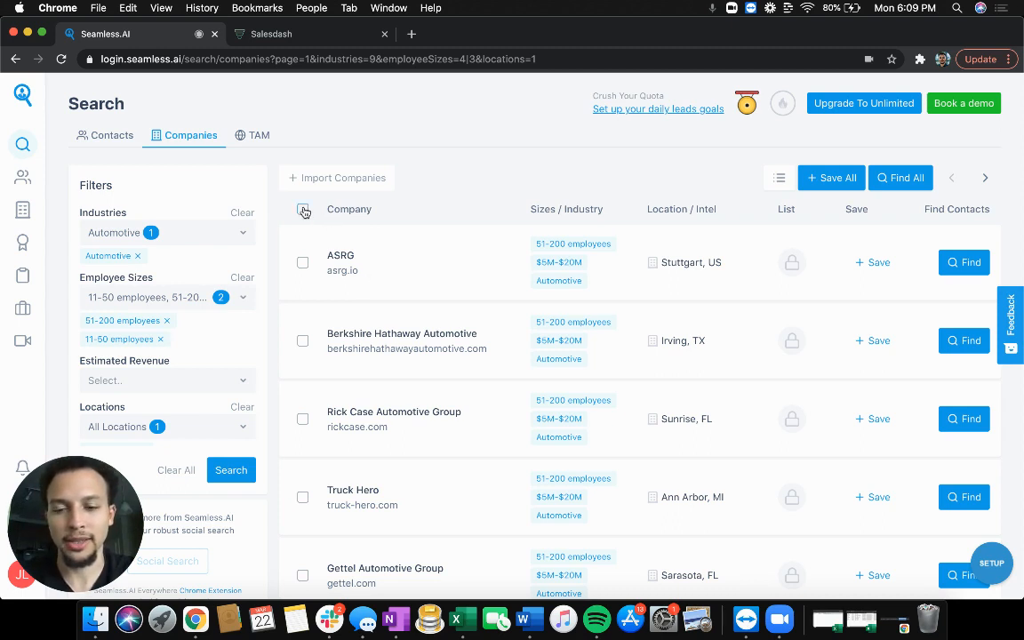
Select and save all companies on result pages one through three.
{"action": "left_click", "coordinate": [303, 209]}
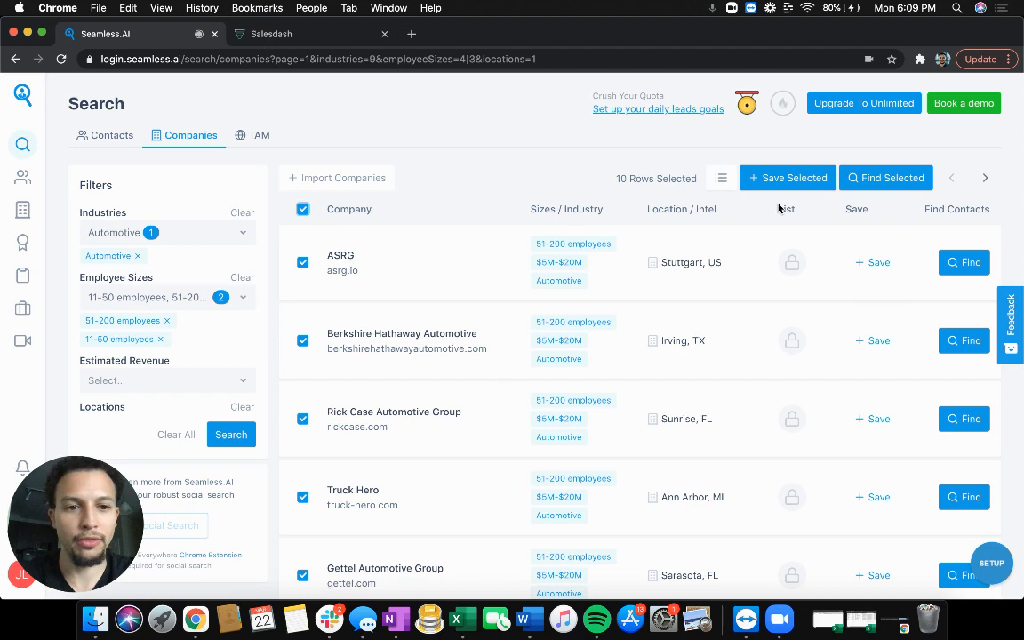
{"action": "left_click", "coordinate": [787, 177]}
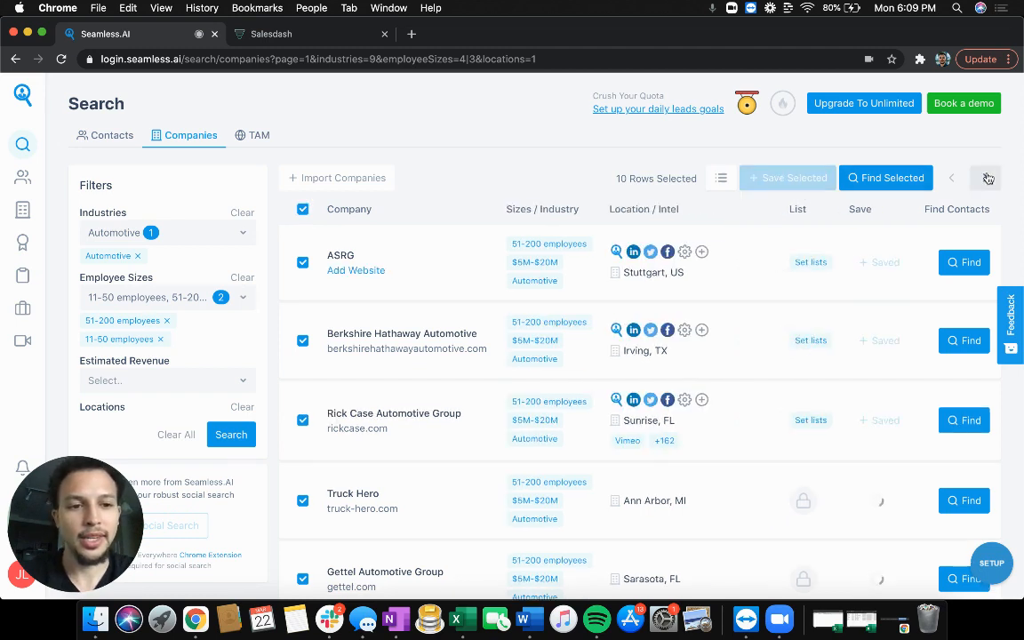
{"action": "left_click", "coordinate": [985, 178]}
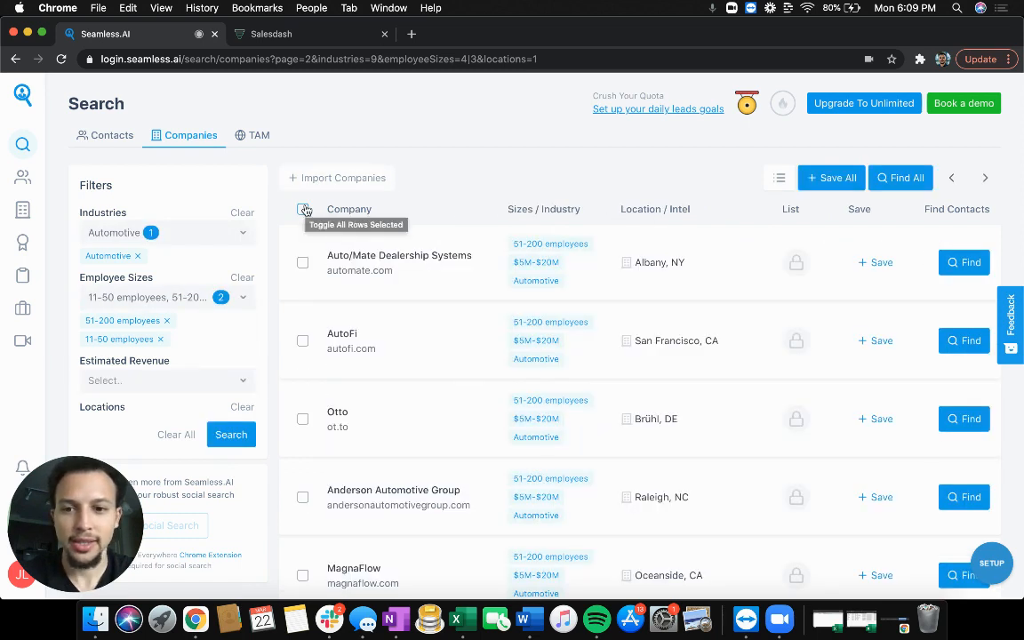
{"action": "left_click", "coordinate": [303, 209]}
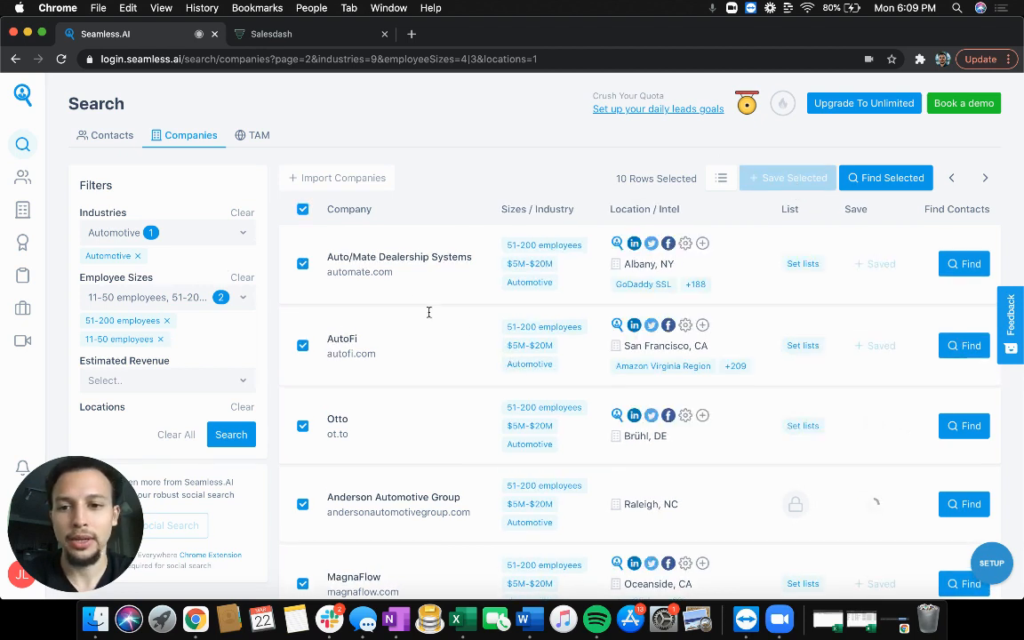
{"action": "left_click", "coordinate": [985, 178]}
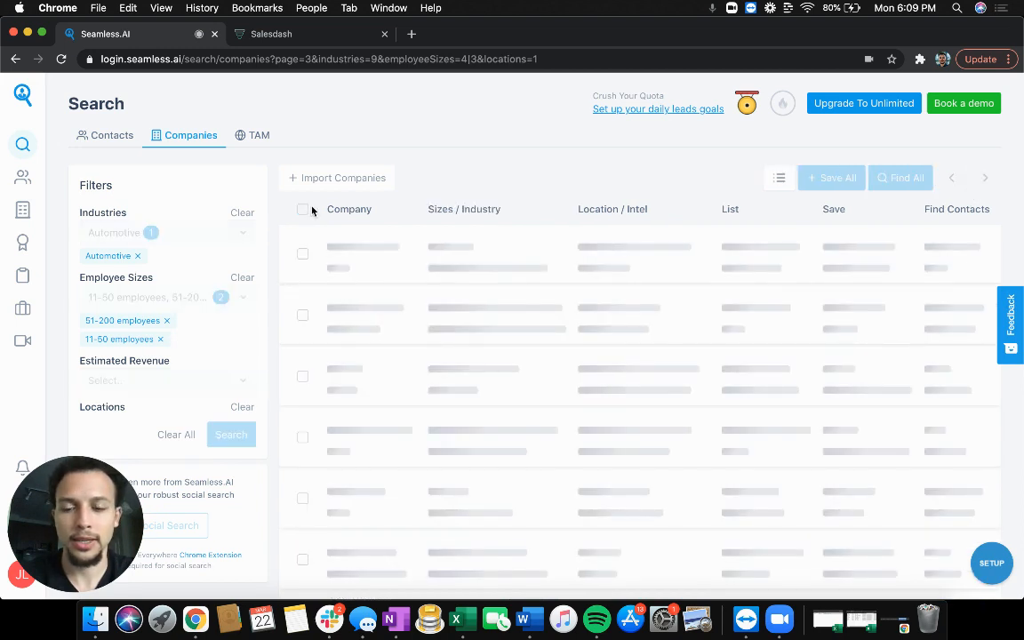
{"action": "left_click", "coordinate": [302, 209]}
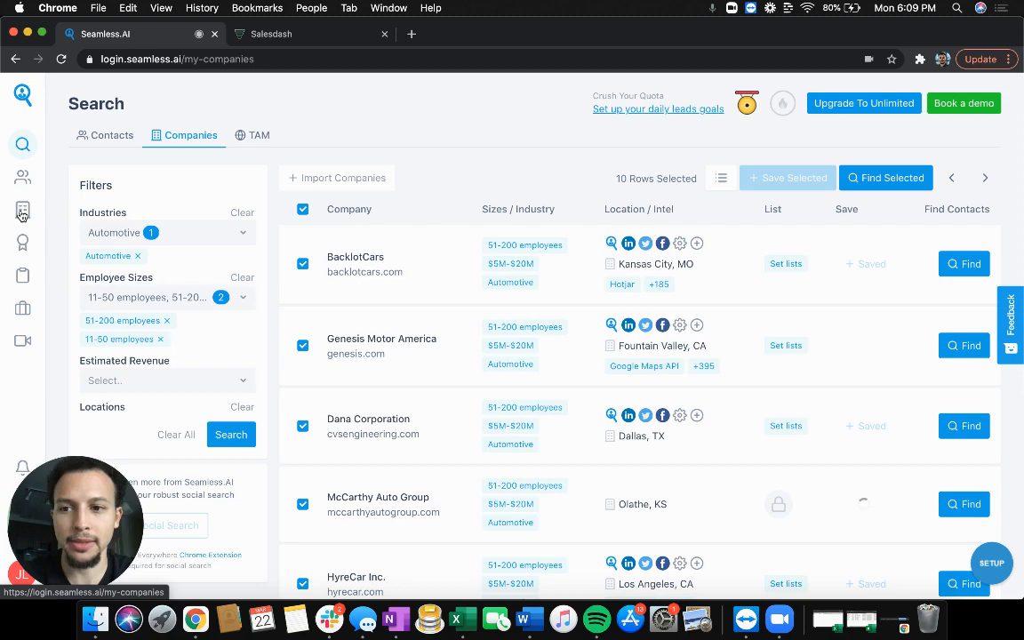
Download the saved companies list from My Companies as a CSV.
{"action": "left_click", "coordinate": [22, 211]}
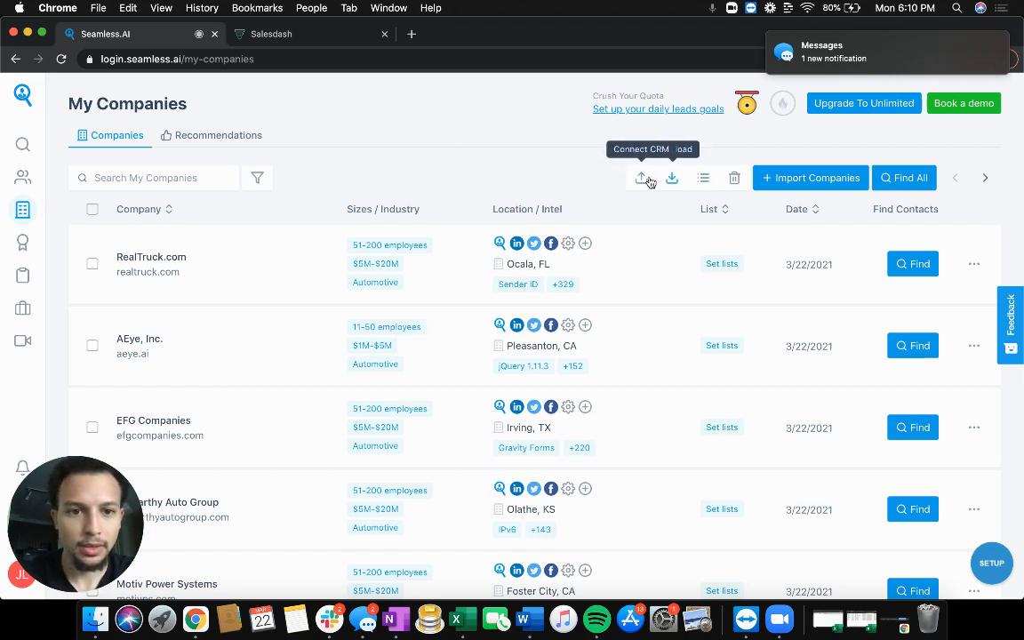
{"action": "left_click", "coordinate": [641, 178]}
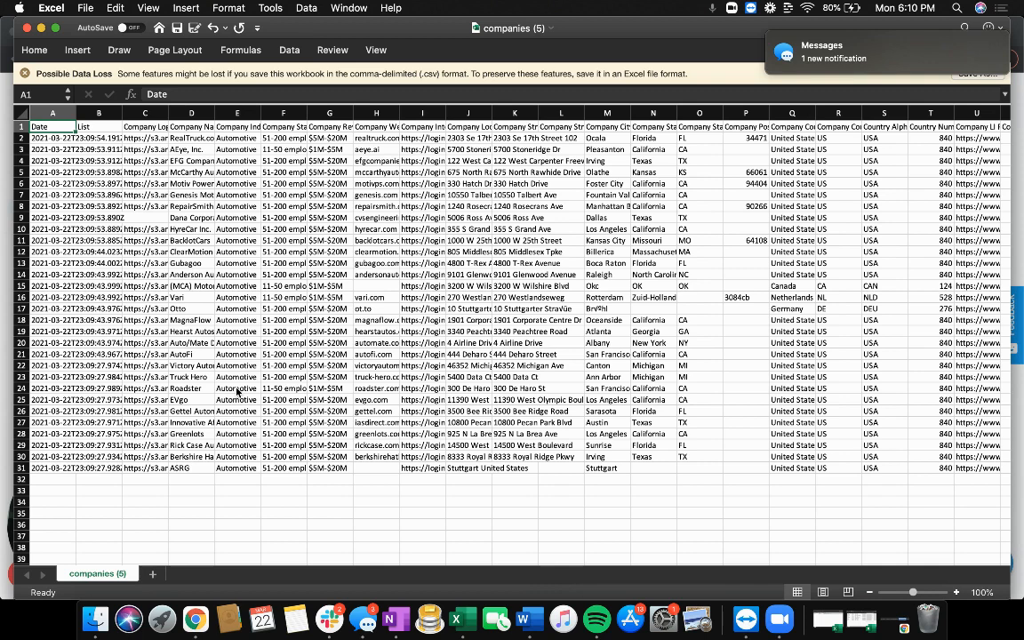
Save the sheet as Comma Separated Values (.csv) and return to Salesdash.
{"action": "left_click", "coordinate": [86, 7]}
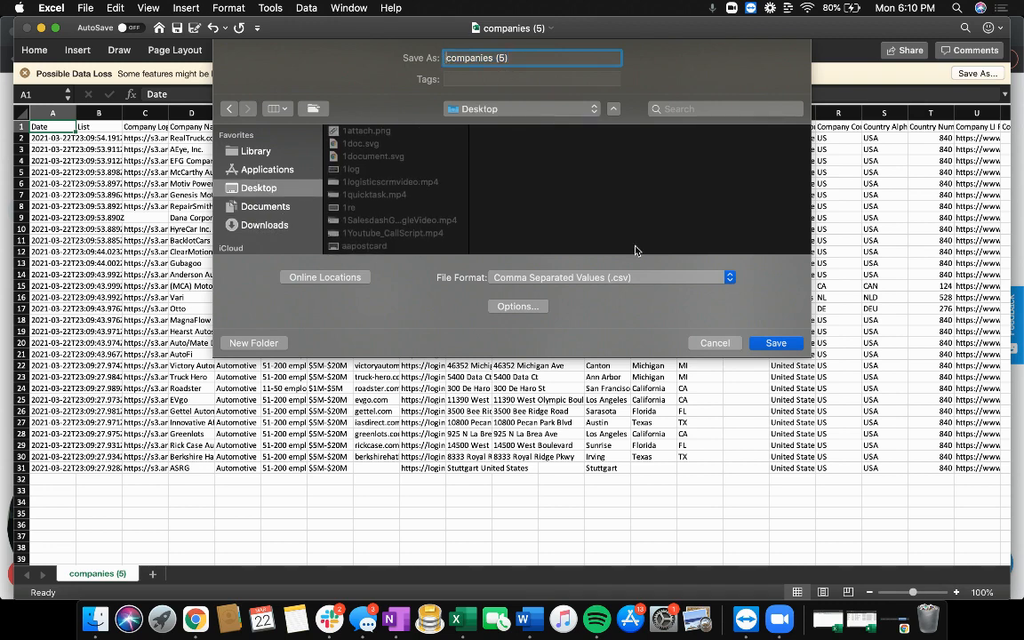
{"action": "left_click", "coordinate": [774, 342]}
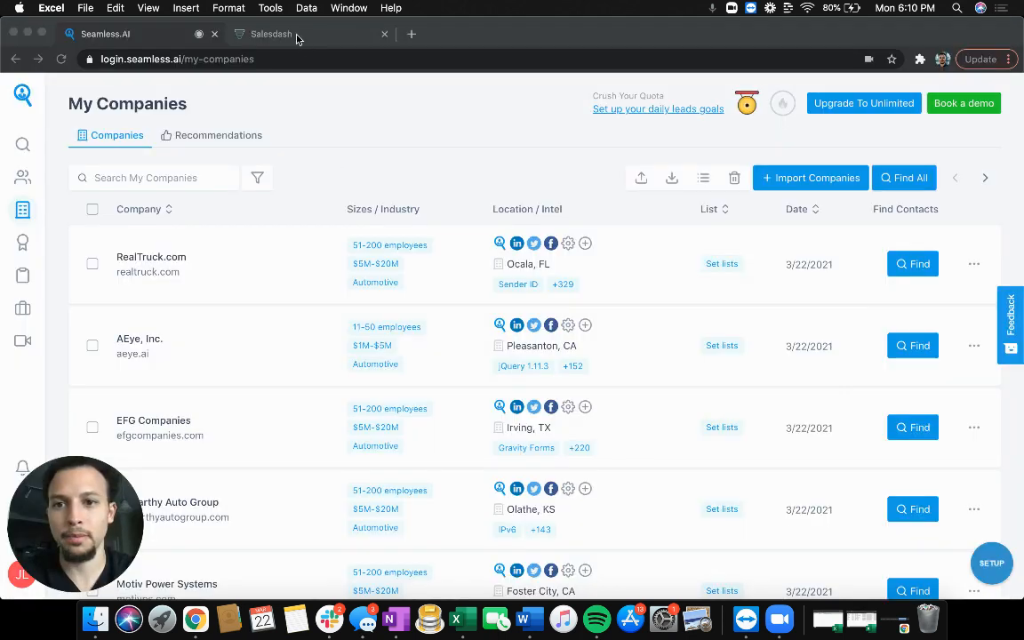
{"action": "left_click", "coordinate": [267, 34]}
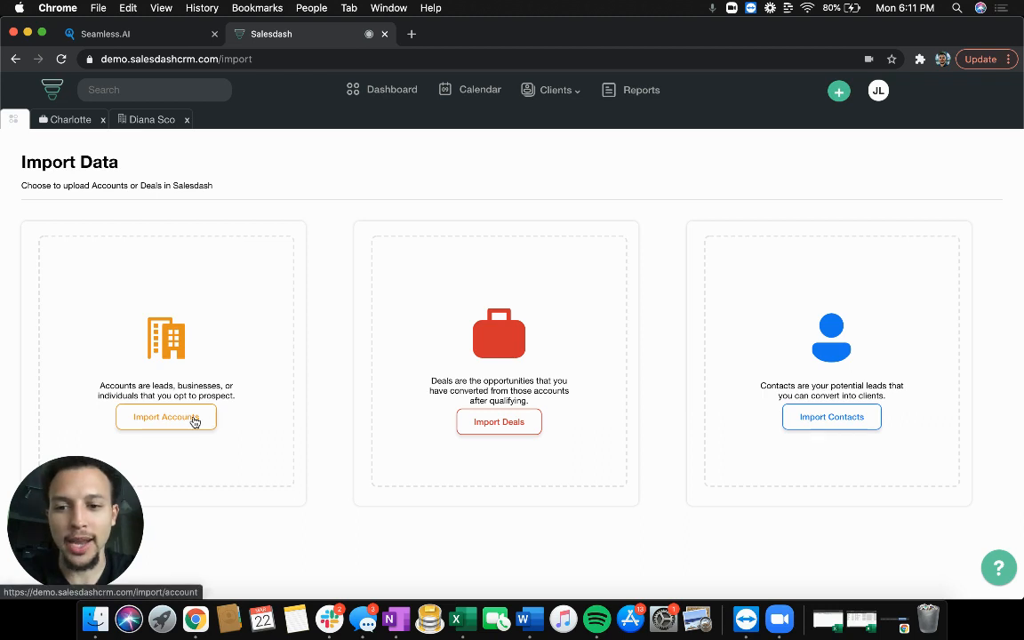
Start an account import and choose the exported 1companies (5).csv file.
{"action": "left_click", "coordinate": [166, 417]}
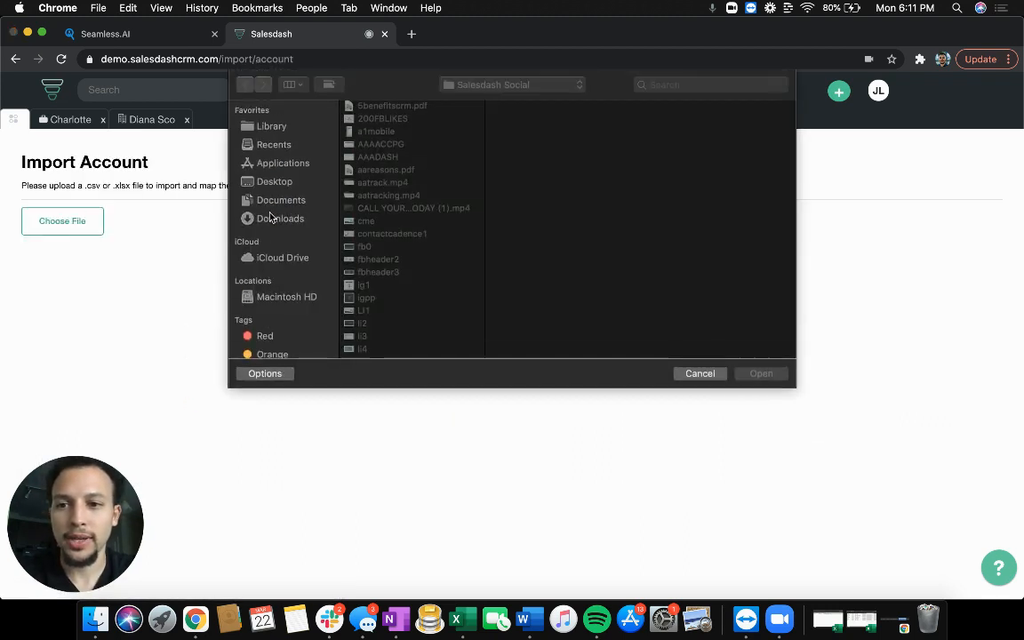
{"action": "left_click", "coordinate": [760, 373]}
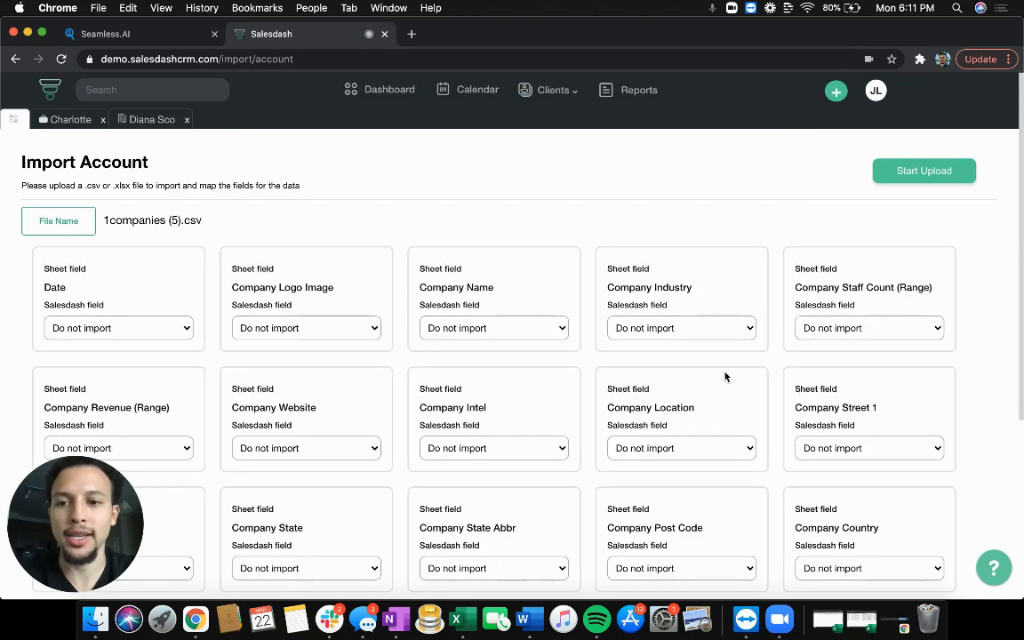
Map sheet columns to Account Name, Industry, Employee Range, Website, City, State and Zip.
{"action": "scroll", "scroll_direction": "down", "scroll_amount": 3}
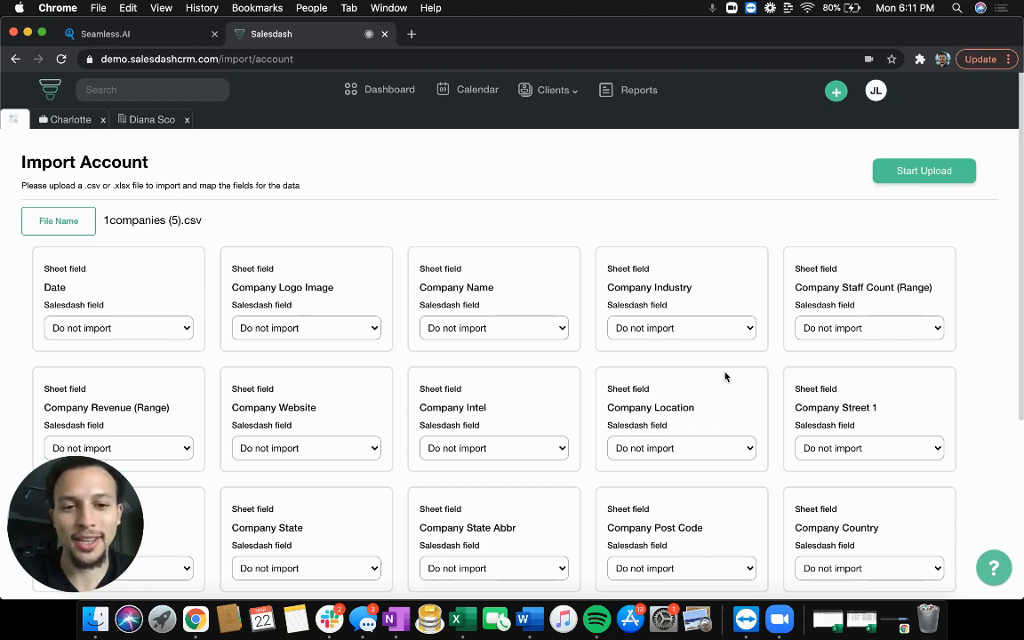
{"action": "scroll", "scroll_direction": "down", "scroll_amount": 3}
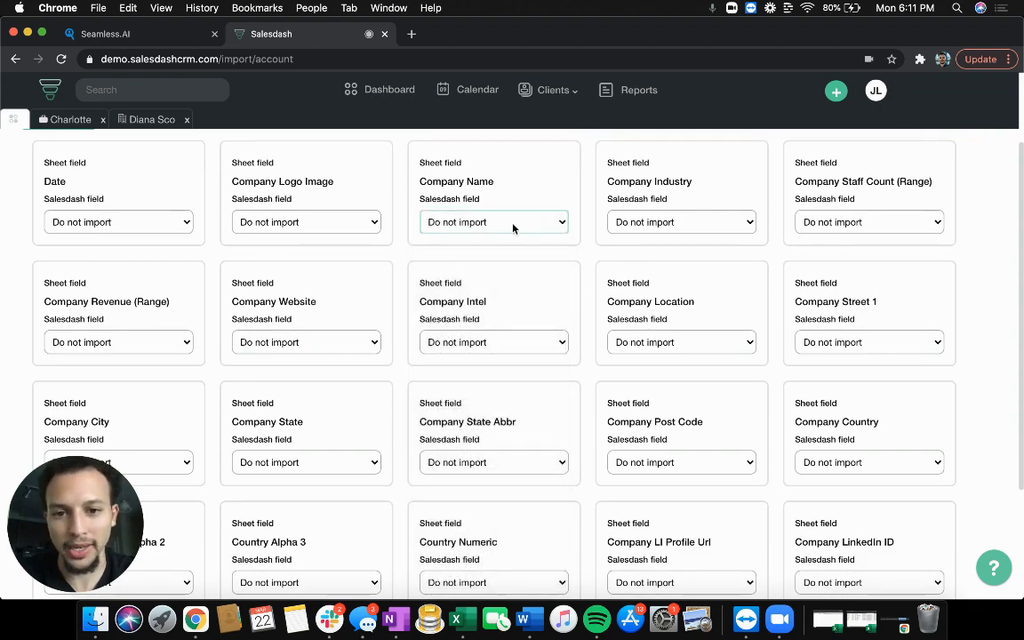
{"action": "left_click", "coordinate": [493, 223]}
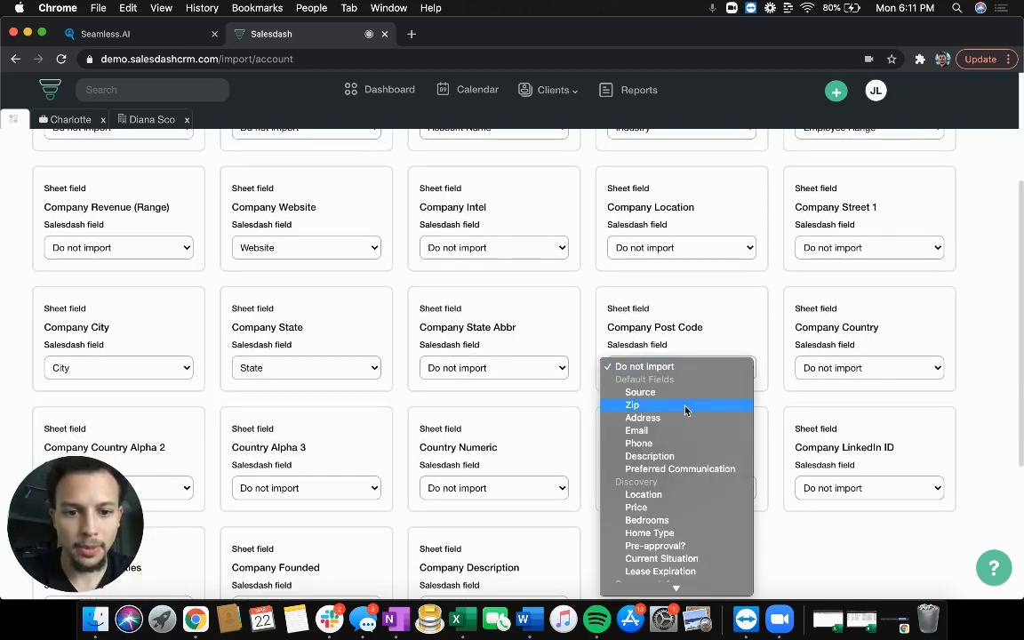
{"action": "left_click", "coordinate": [632, 405]}
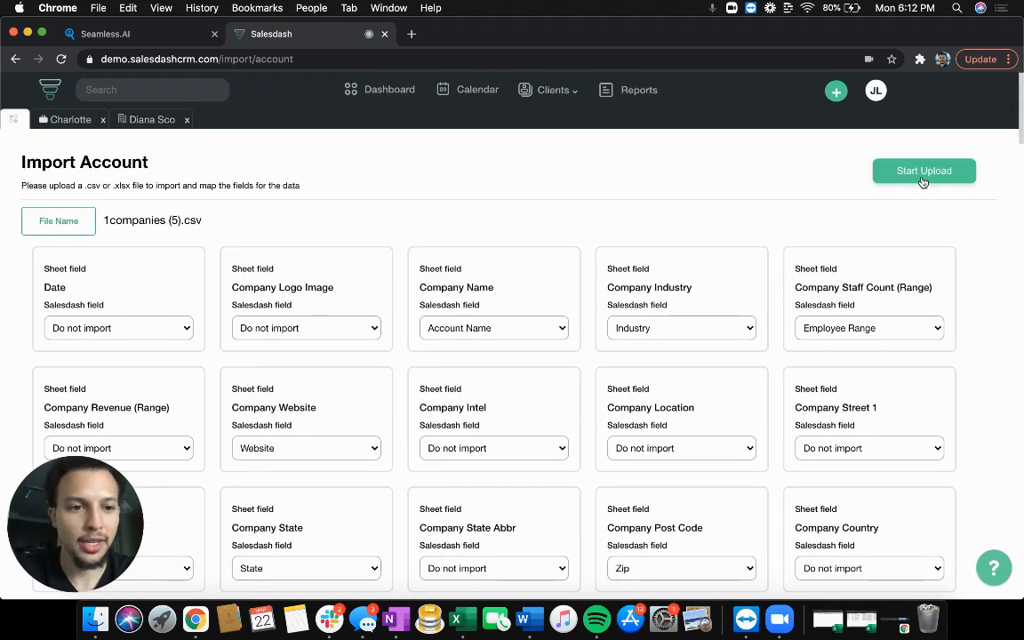
Upload the mapped file, creating 30 accounts, then browse the accounts list.
{"action": "left_click", "coordinate": [924, 170]}
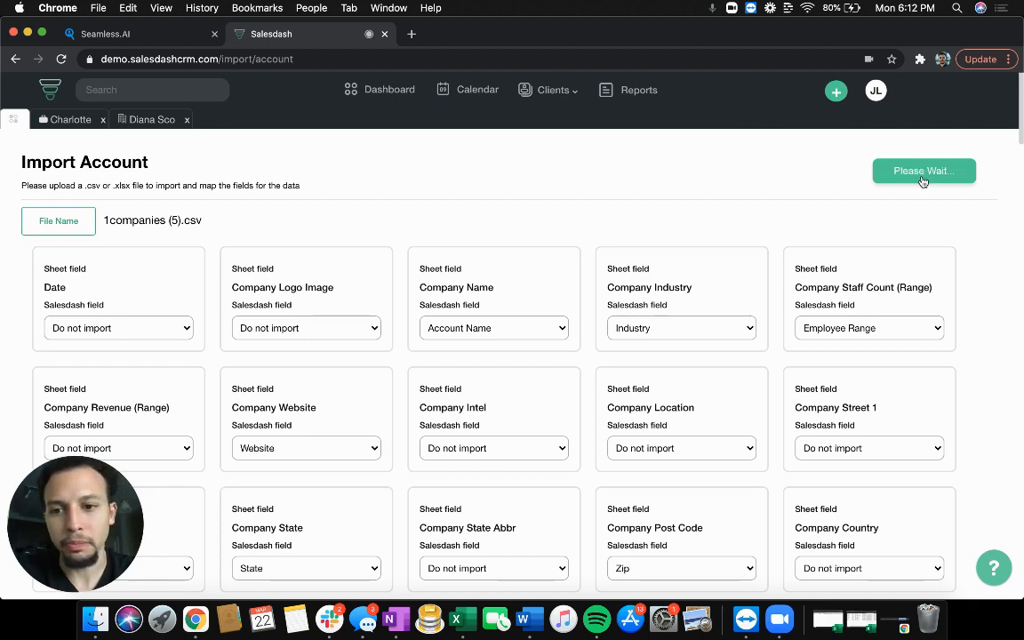
{"action": "left_click", "coordinate": [924, 171]}
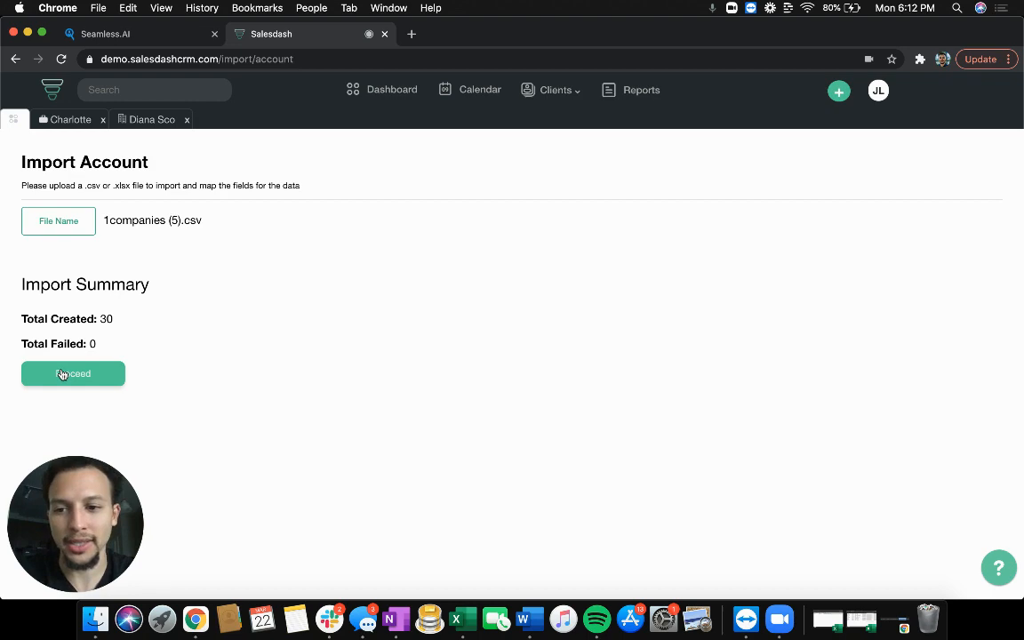
{"action": "left_click", "coordinate": [73, 373]}
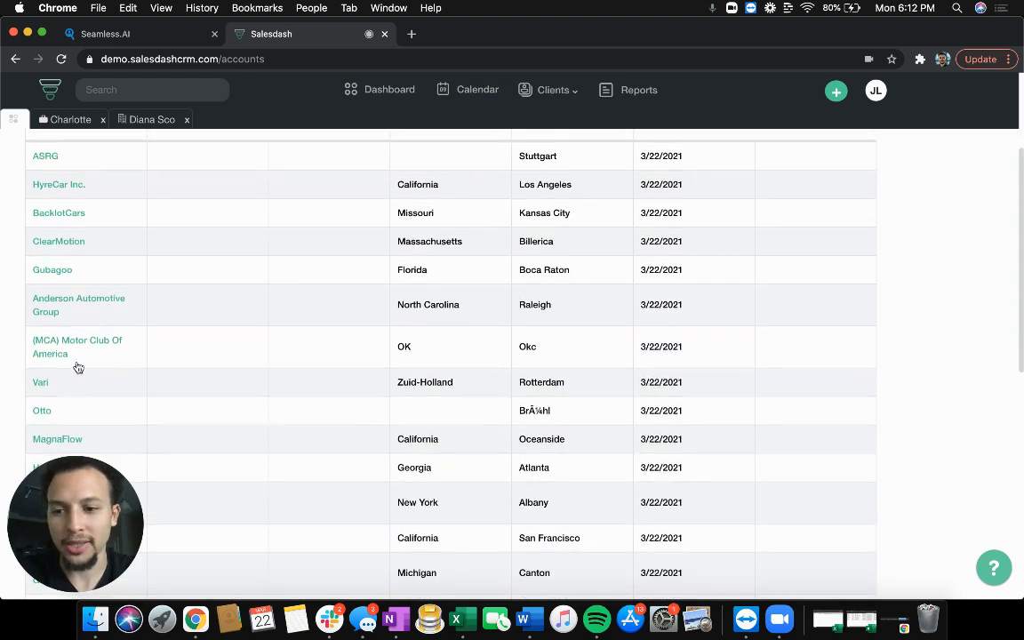
{"action": "scroll", "scroll_direction": "down", "scroll_amount": 3}
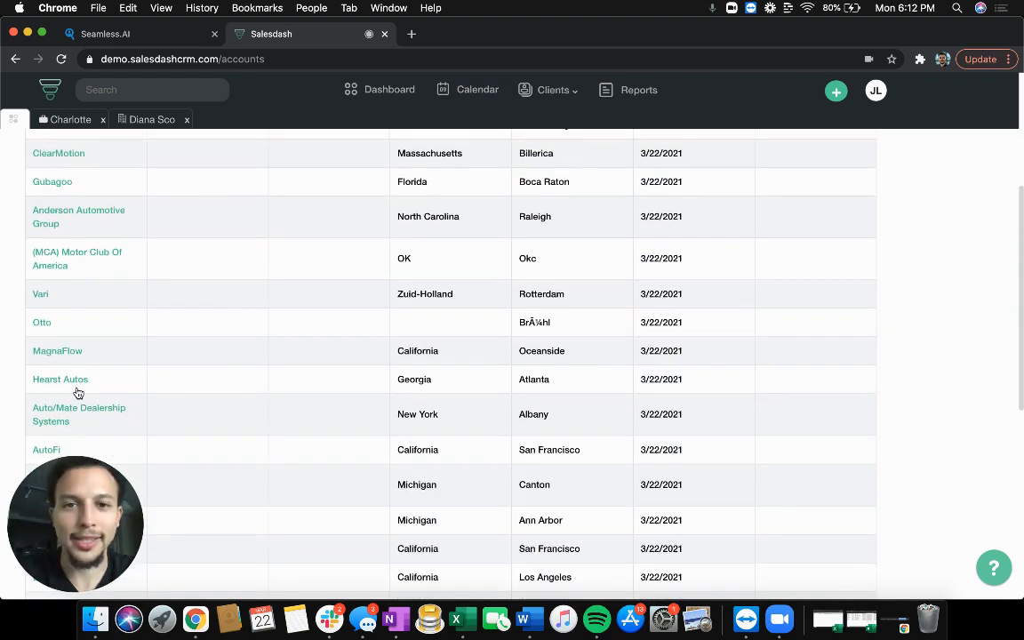